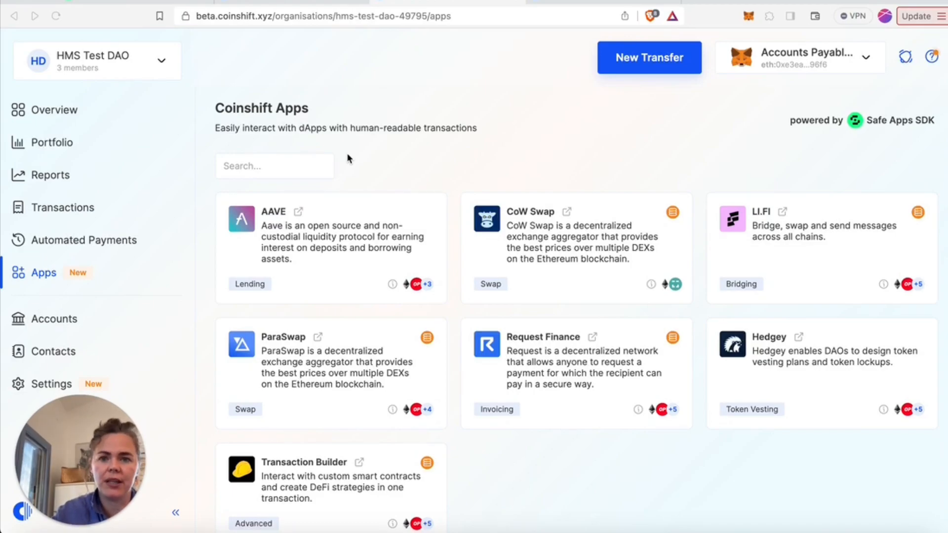
pyautogui.moveTo(276, 82)
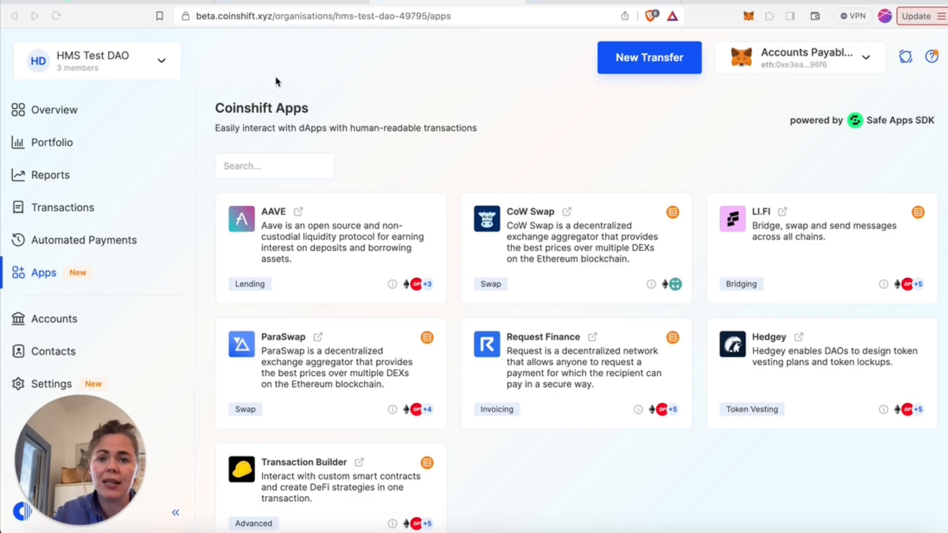
pyautogui.moveTo(63, 319)
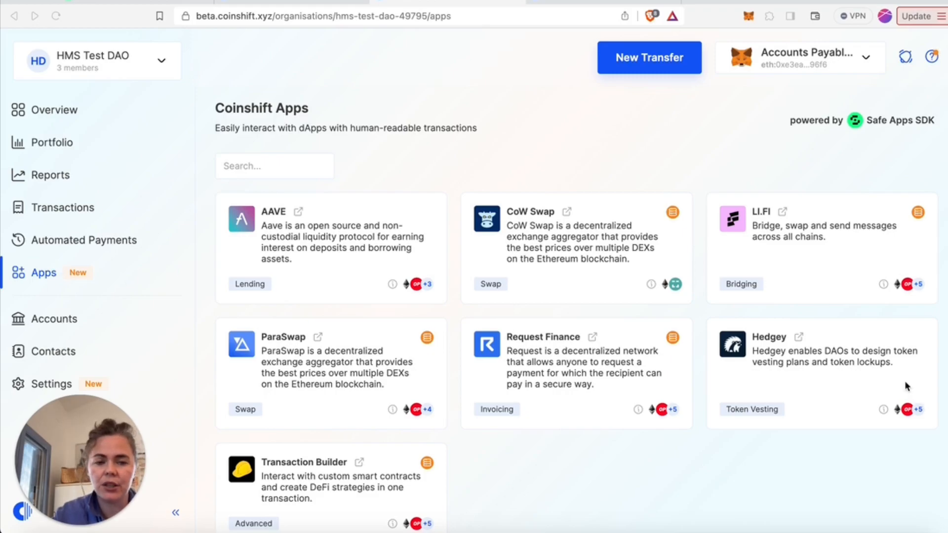
# - Launch the Hedgey app inside Coinshift using the Main Treasury safe
pyautogui.click(821, 362)
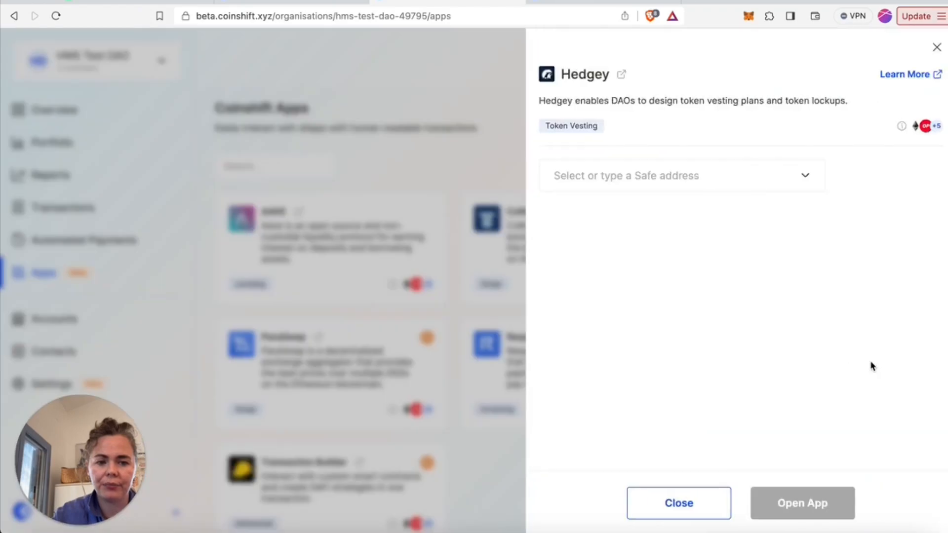
pyautogui.click(680, 176)
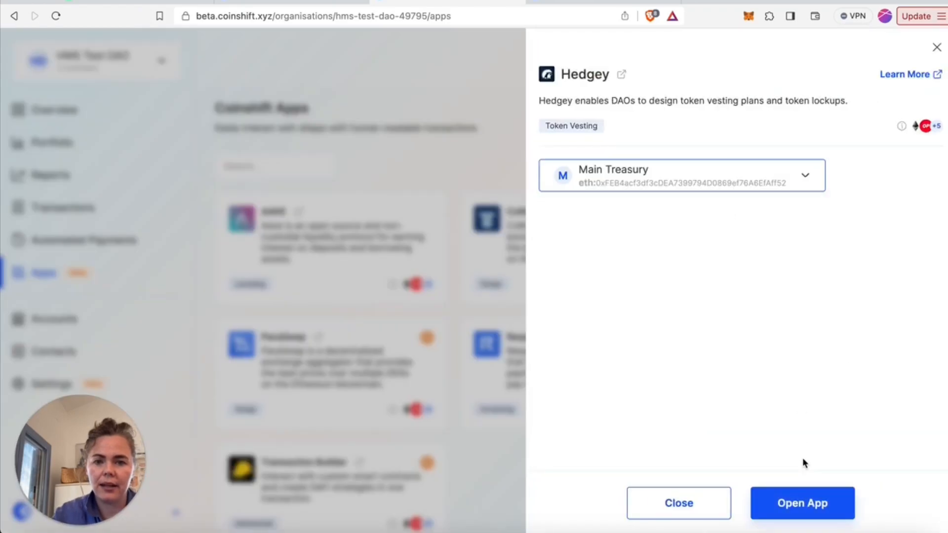
pyautogui.click(802, 502)
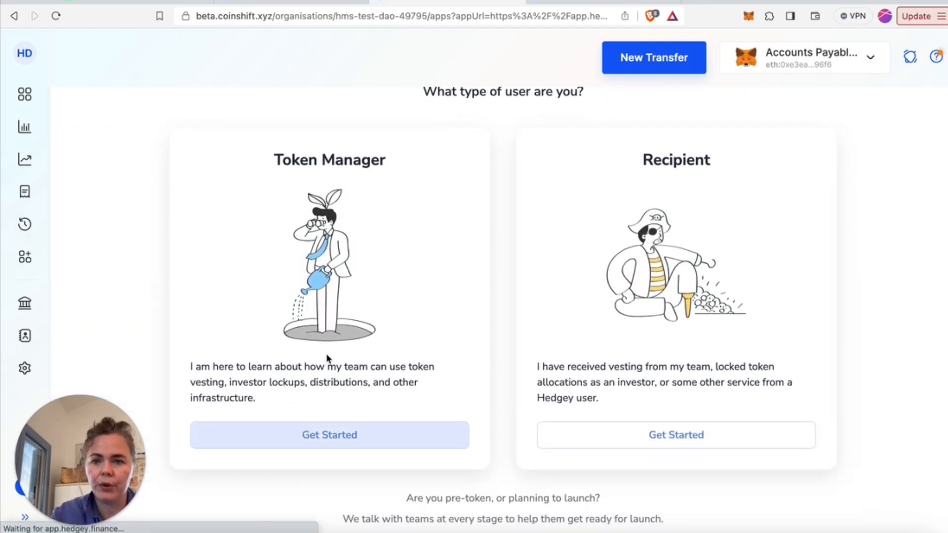
# - As a token manager, set up a PERP vesting plan (contract 0xbC39…3447) with a 4-year term and proceed to recipients
pyautogui.click(329, 435)
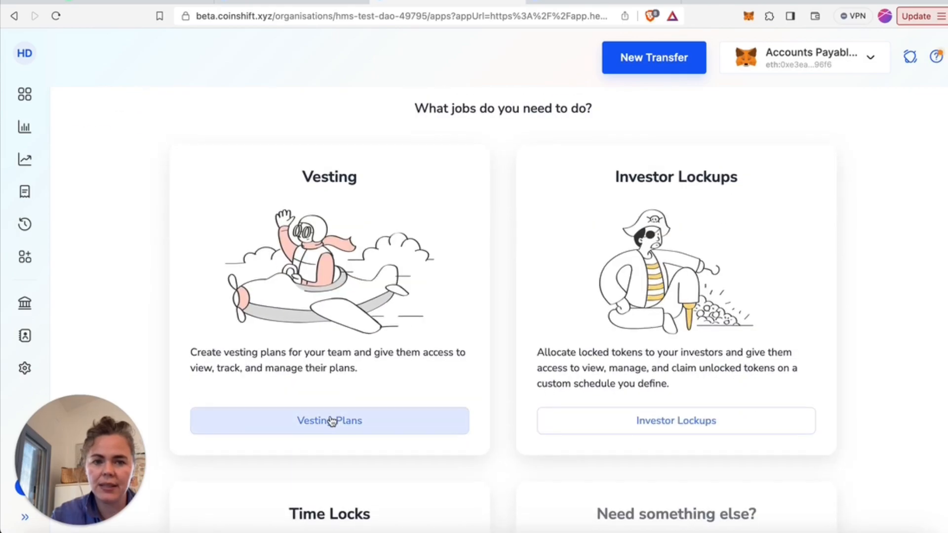
pyautogui.click(329, 420)
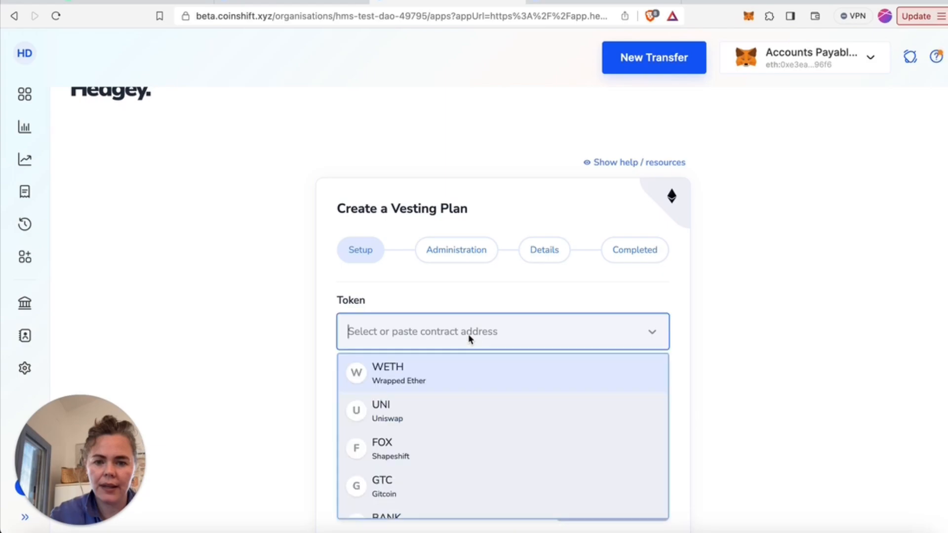
pyautogui.write('0xbC396689893D065F41bc2C6EcbeE5e0085233447')
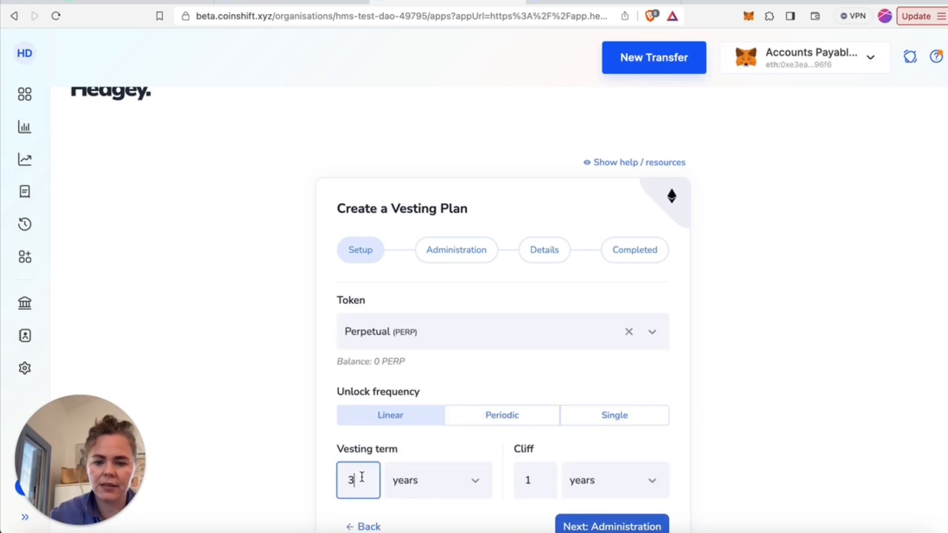
pyautogui.write('4')
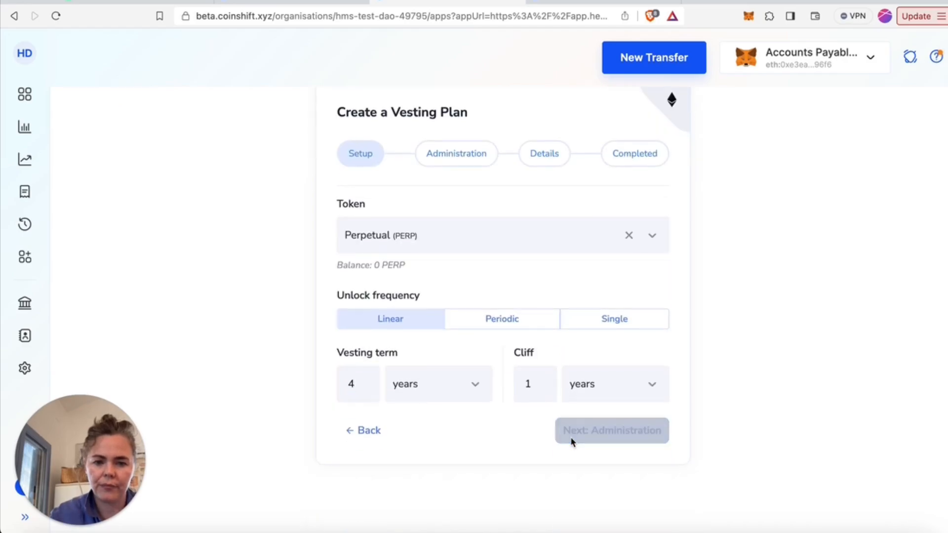
pyautogui.click(611, 430)
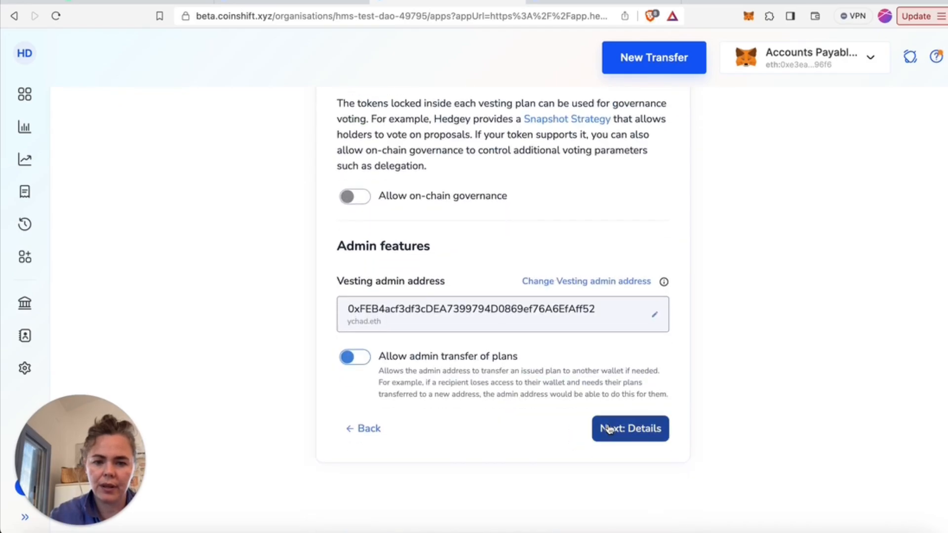
pyautogui.click(629, 428)
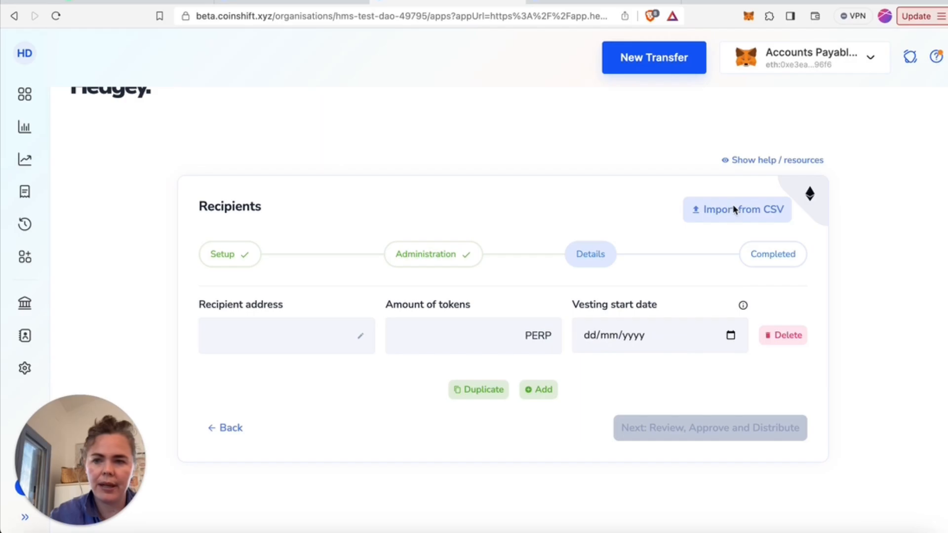
# - Import recipients from example-vesting-recipient-list.csv
pyautogui.click(737, 209)
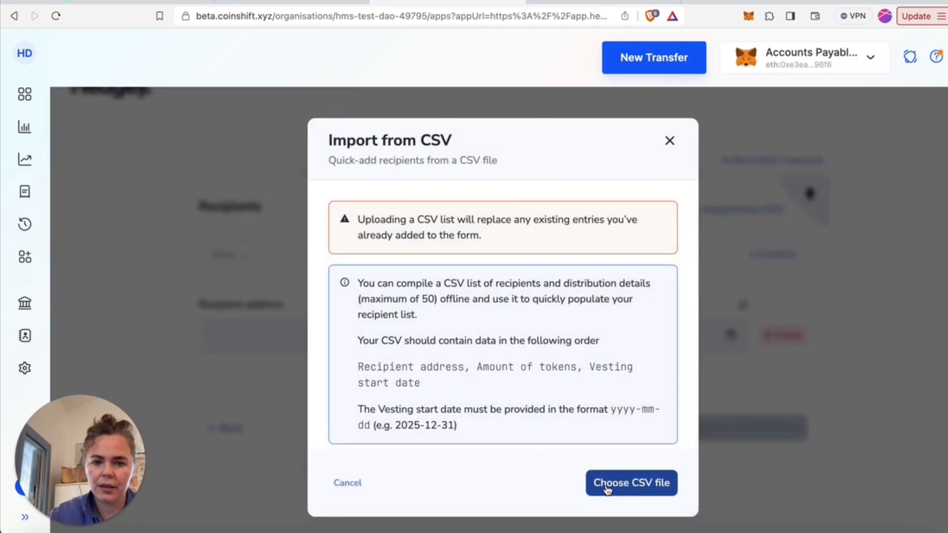
pyautogui.click(631, 483)
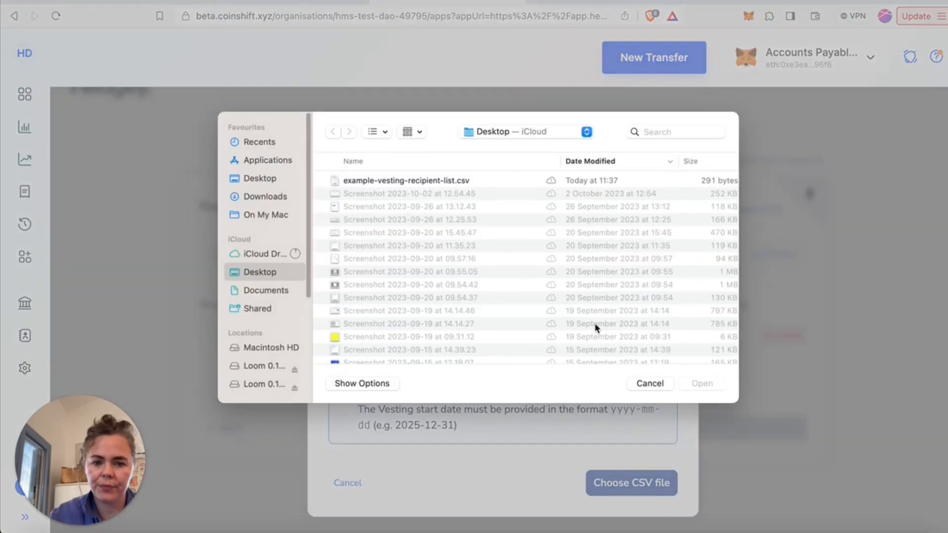
pyautogui.click(406, 180)
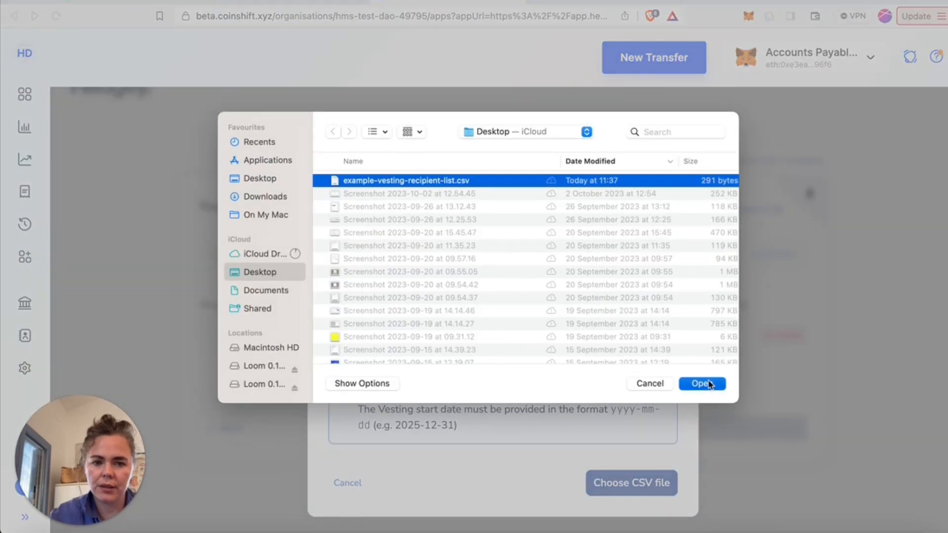
pyautogui.click(701, 383)
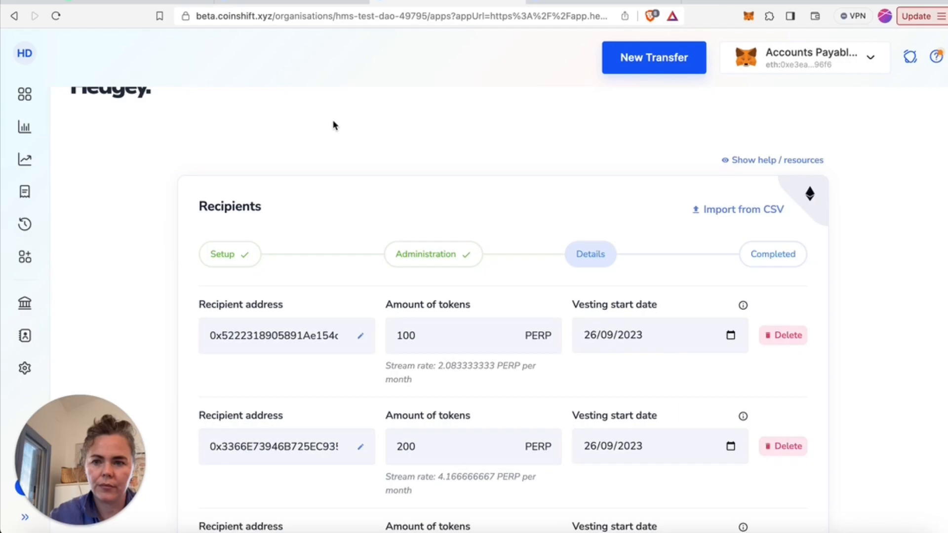
# - Send the four-recipient plan on to Review, Approve and Distribute
pyautogui.scroll(-3)
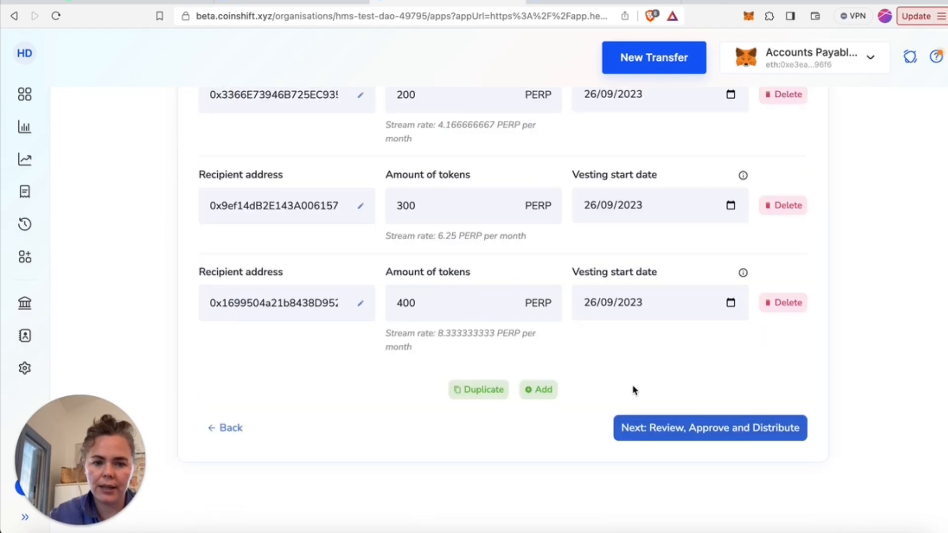
pyautogui.click(709, 428)
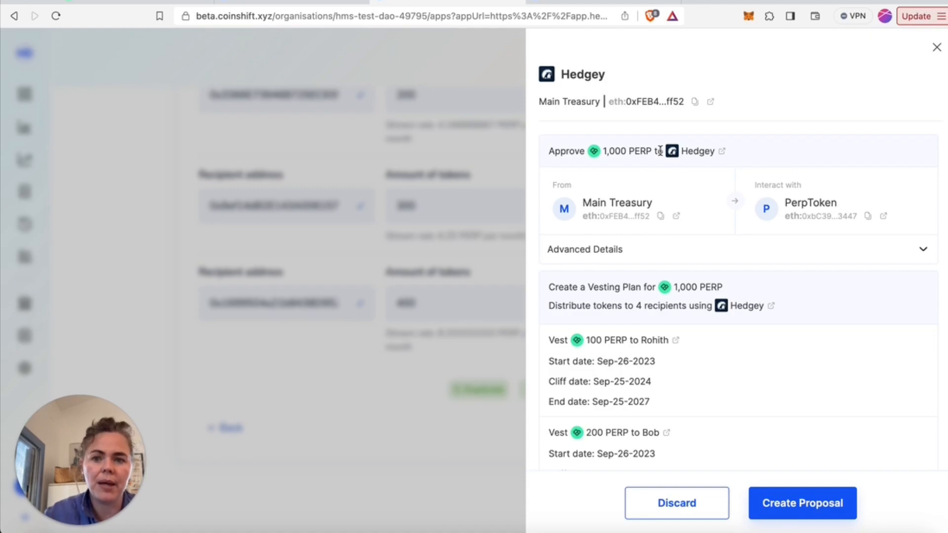
pyautogui.moveTo(264, 148)
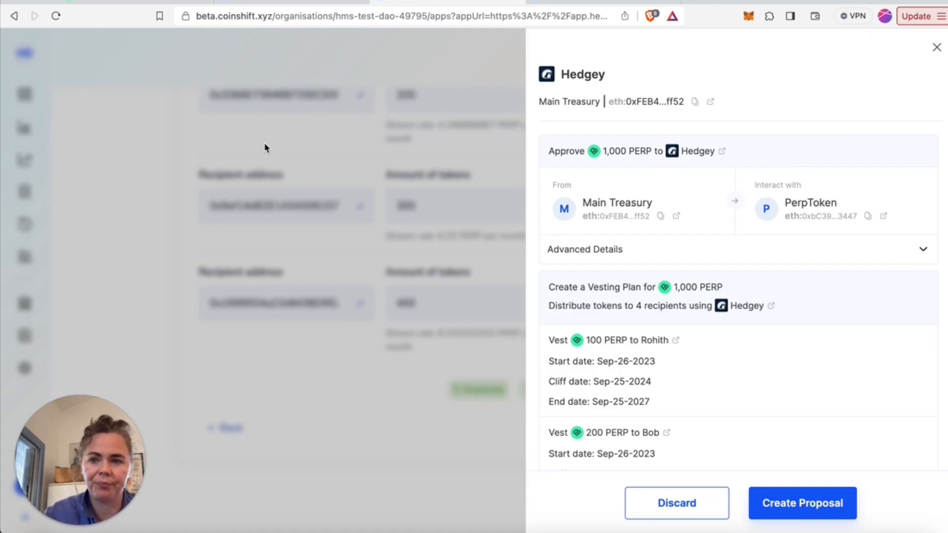
pyautogui.scroll(-3)
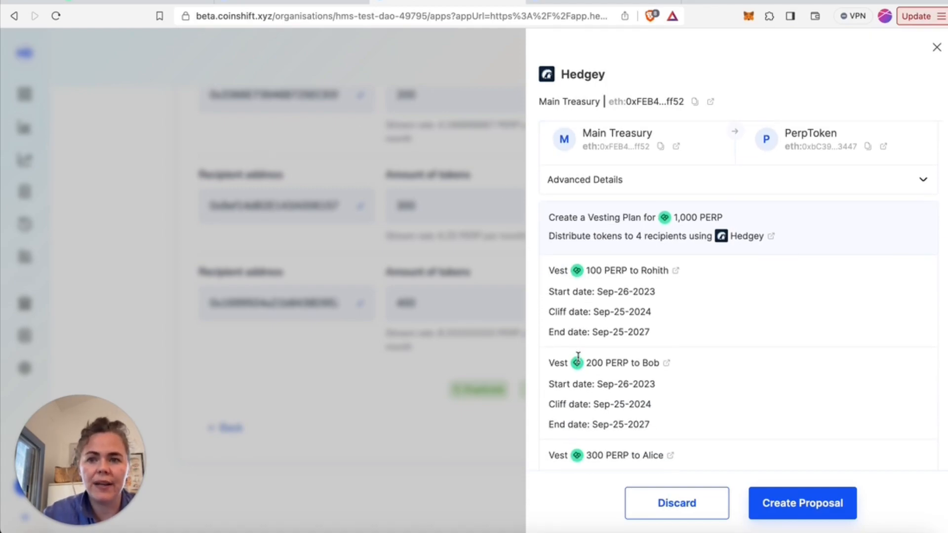
pyautogui.scroll(-3)
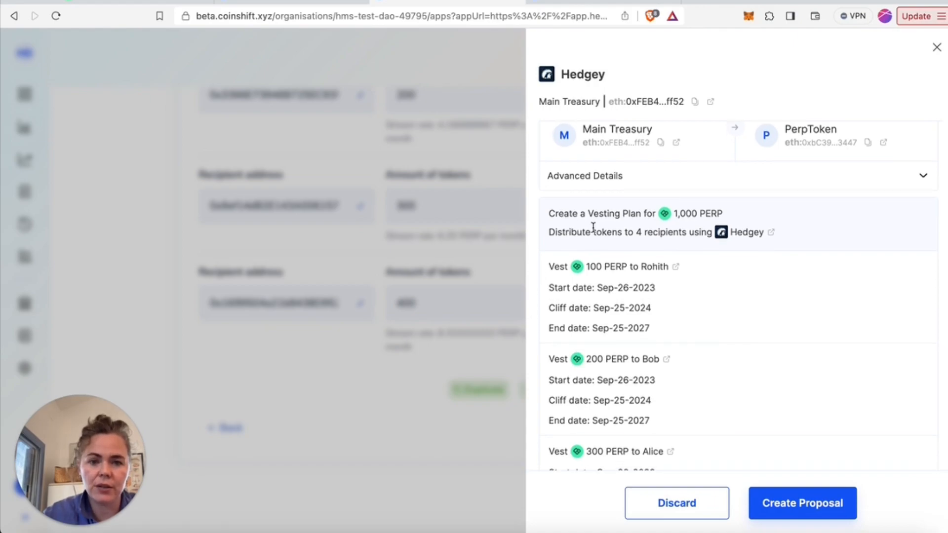
pyautogui.moveTo(683, 311)
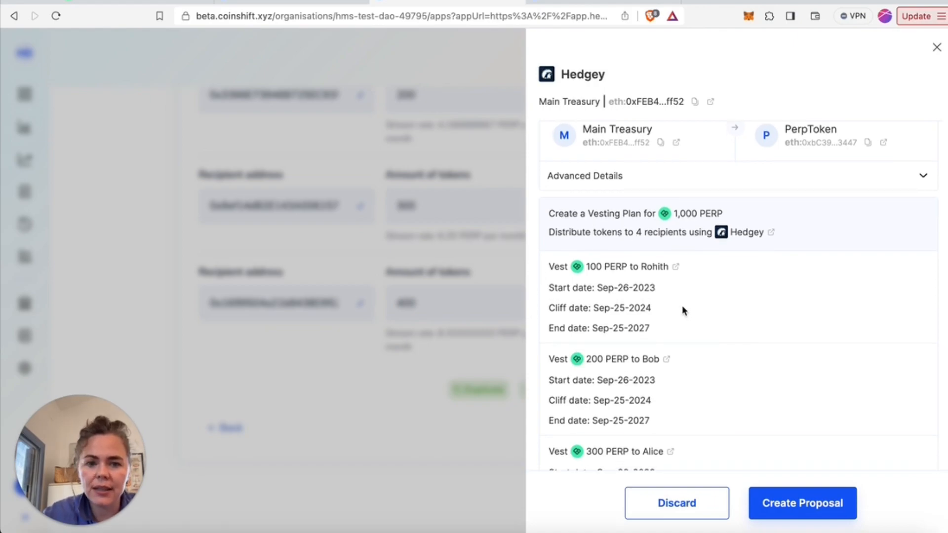
pyautogui.moveTo(659, 266)
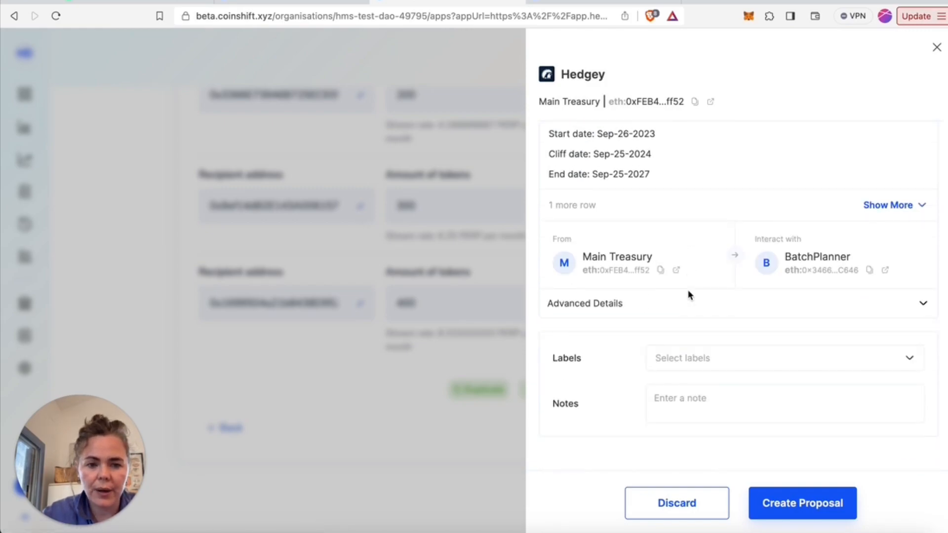
# - Tag the 1,000 PERP vesting proposal 'vesting' and create it
pyautogui.click(780, 357)
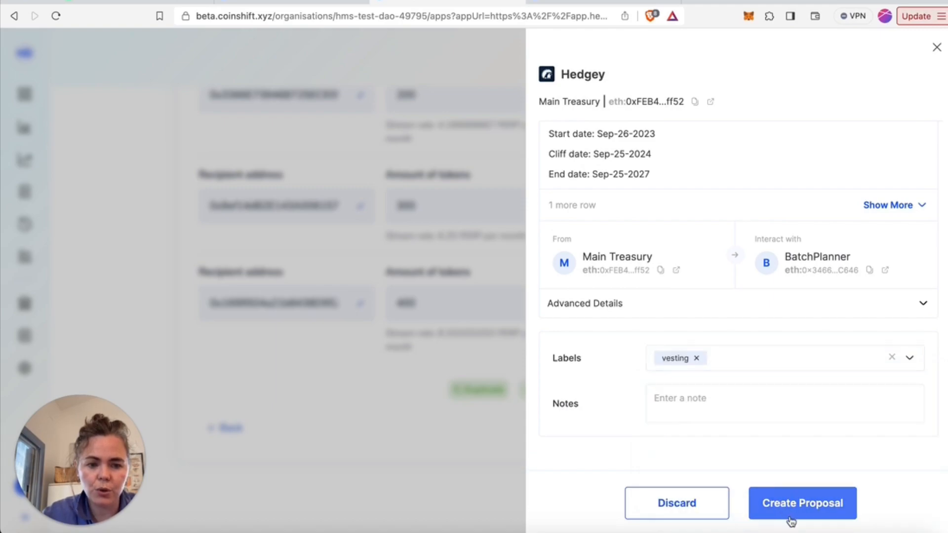
pyautogui.click(802, 502)
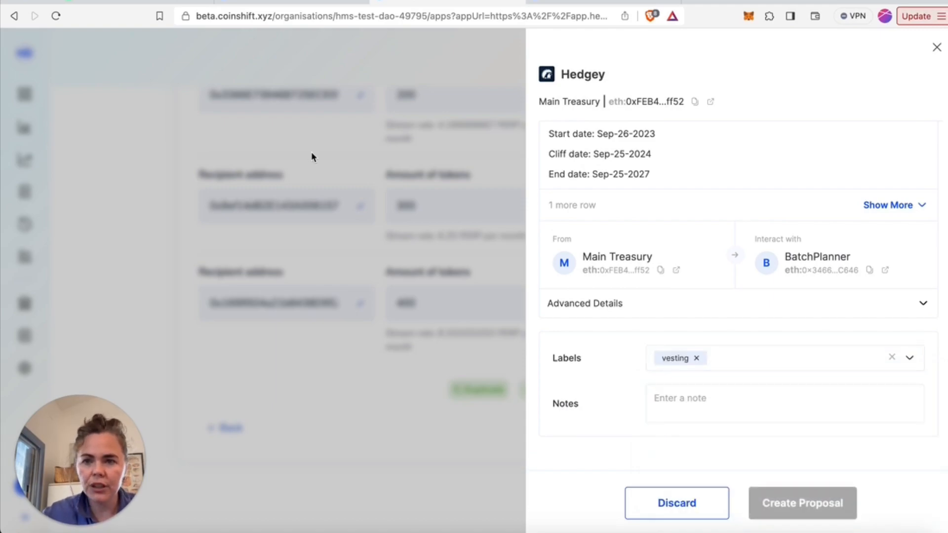
pyautogui.click(801, 503)
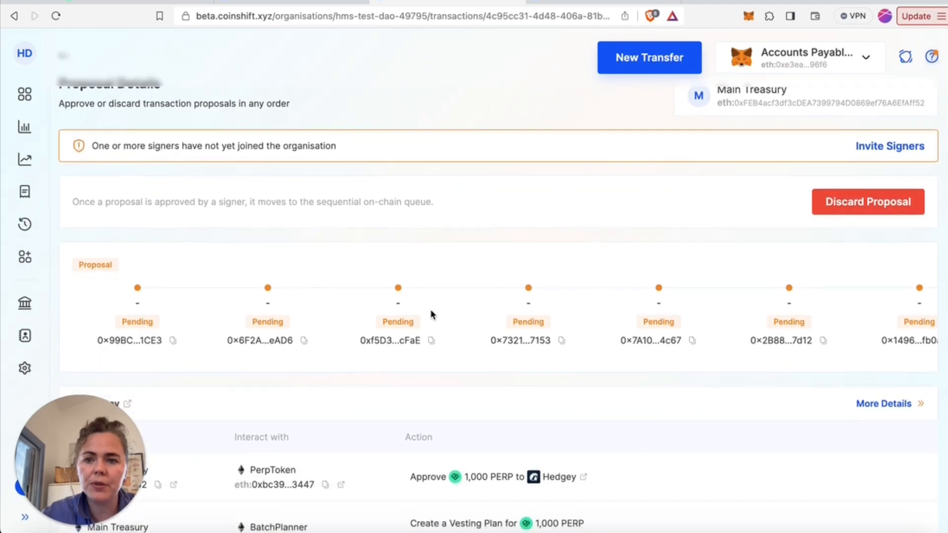
# - View the proposal's Hedgey More Details showing each recipient's vesting start, cliff and end dates
pyautogui.scroll(-3)
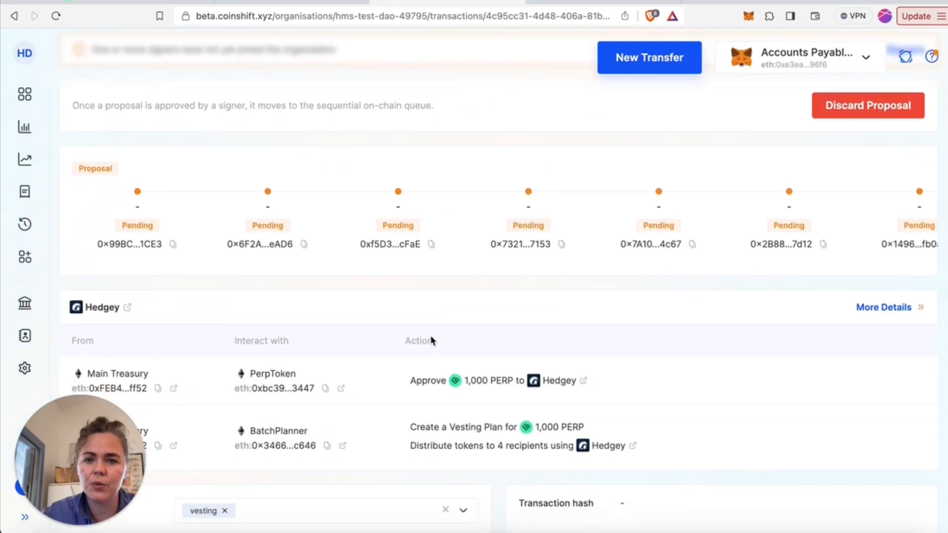
pyautogui.moveTo(426, 391)
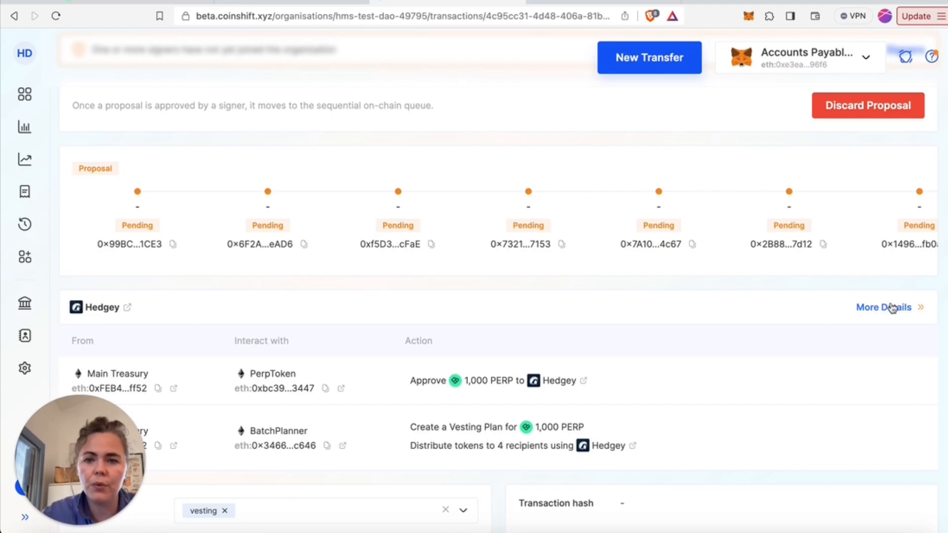
pyautogui.click(883, 308)
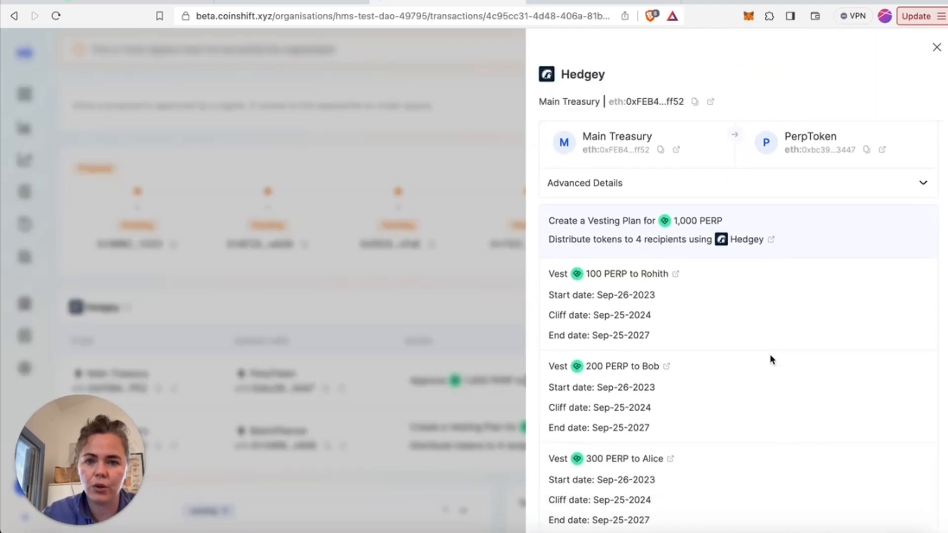
pyautogui.scroll(-3)
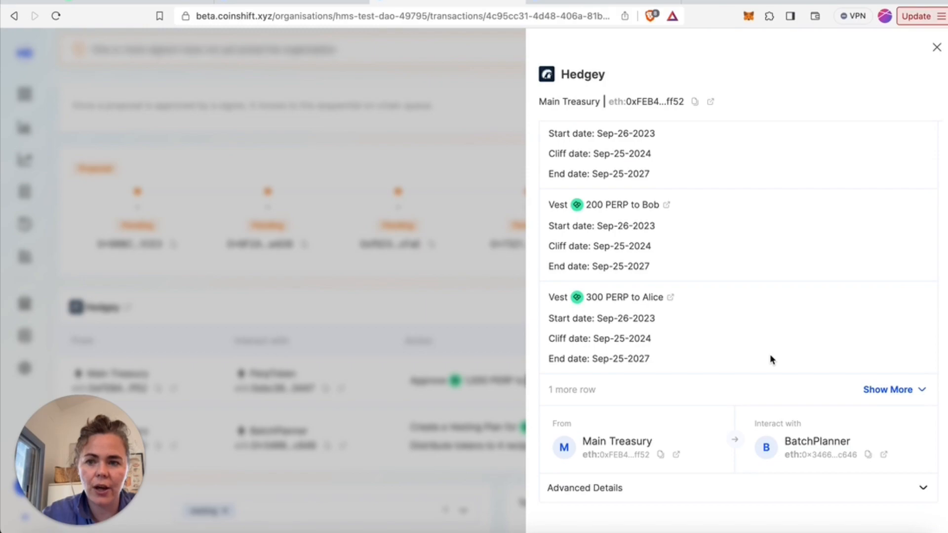